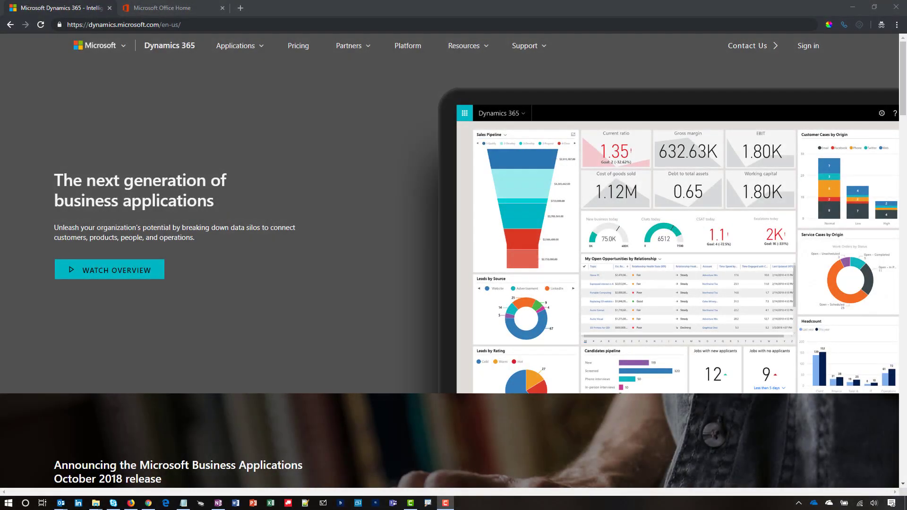
Step: Find AI for Sales in the Dynamics 365 Applications menu, under Artificial Intelligence
{"action": "left_click", "coordinate": [236, 46]}
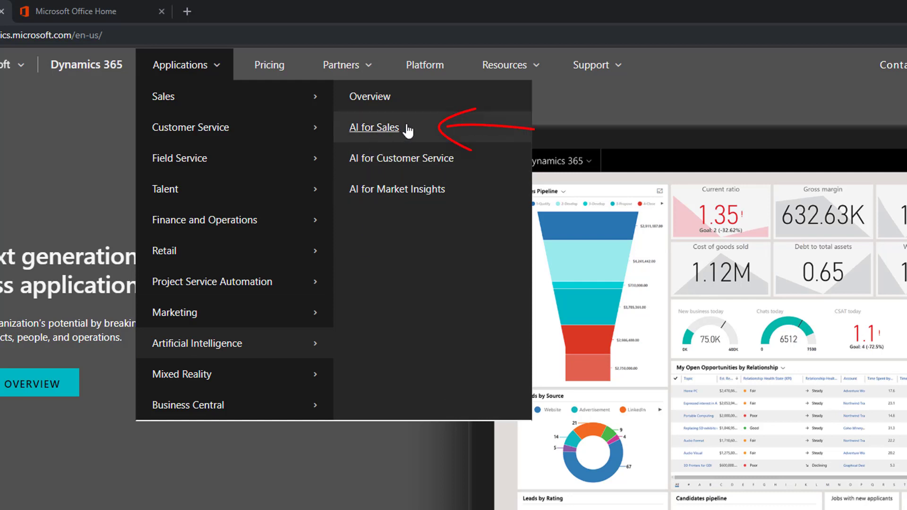
{"action": "left_click", "coordinate": [168, 8]}
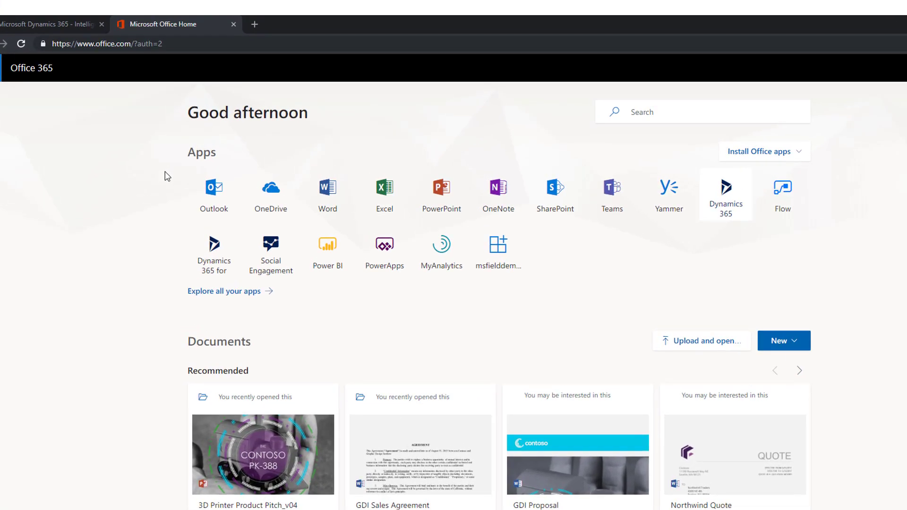
{"action": "mouse_move", "coordinate": [165, 169]}
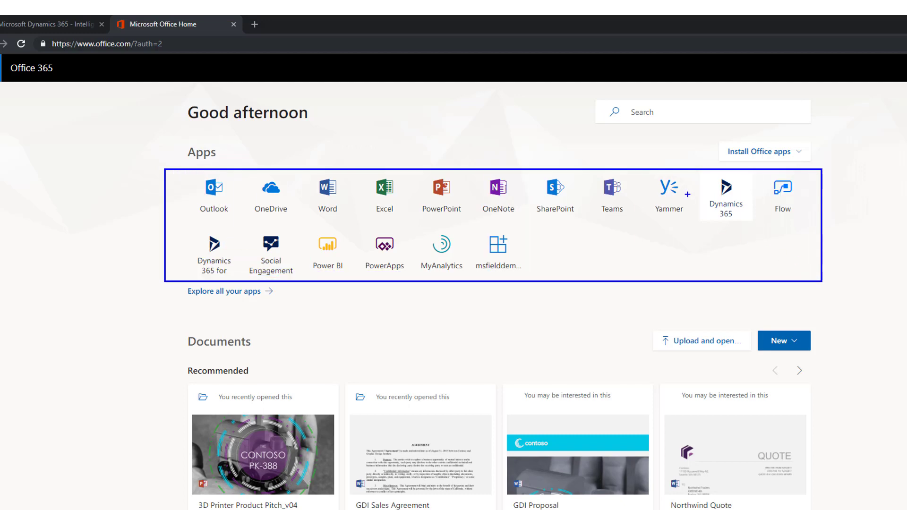
{"action": "mouse_move", "coordinate": [726, 200]}
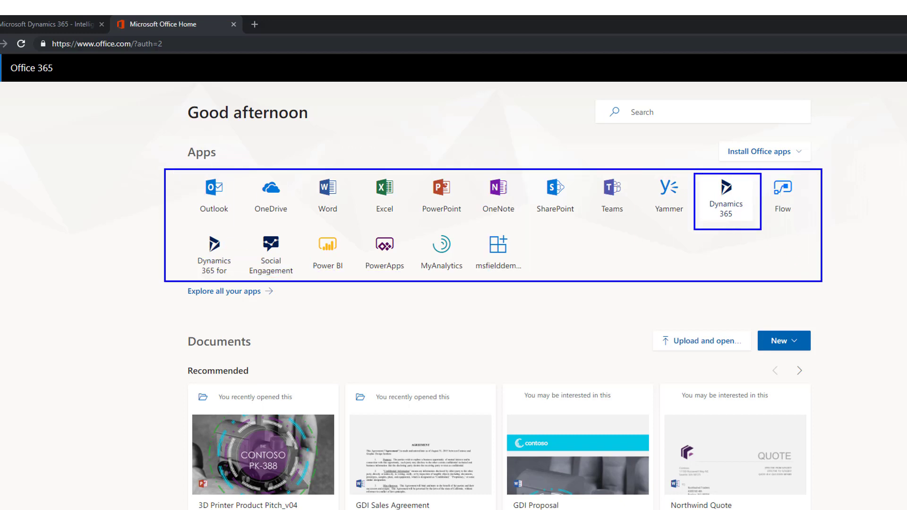
Step: Launch the Dynamics 365 tile from the Office 365 apps to reach the AI for Sales Home
{"action": "left_click", "coordinate": [726, 201]}
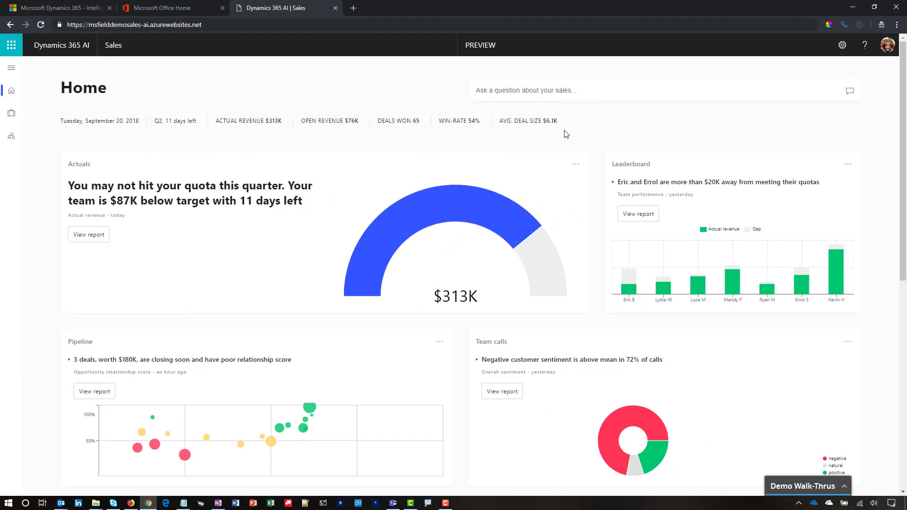
{"action": "left_click", "coordinate": [636, 90]}
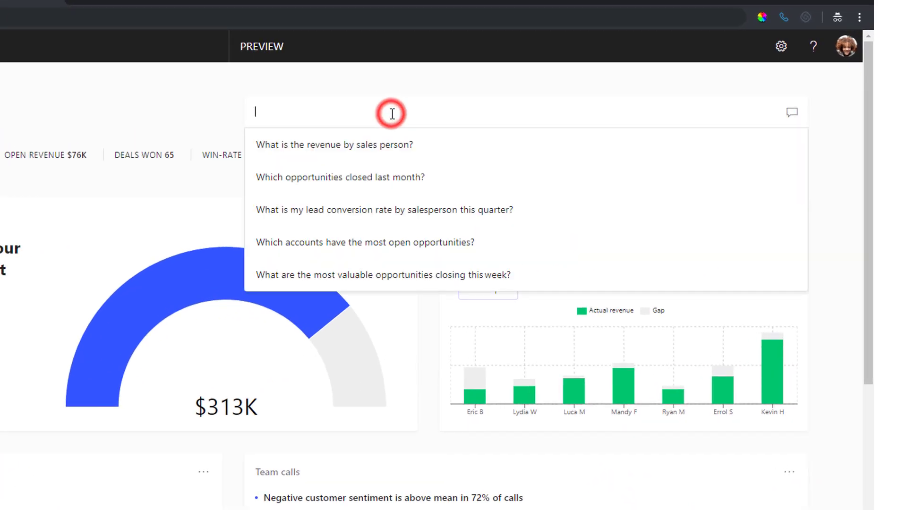
{"action": "left_click", "coordinate": [334, 145]}
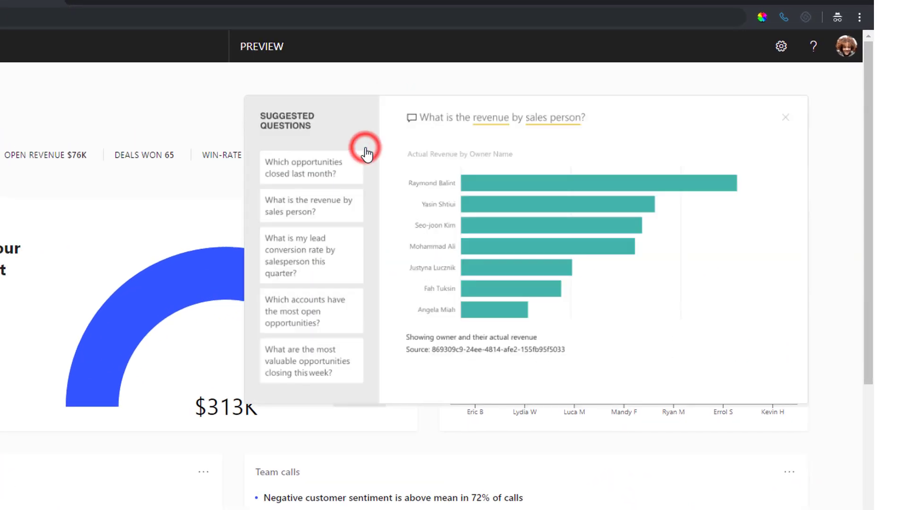
{"action": "mouse_move", "coordinate": [528, 141]}
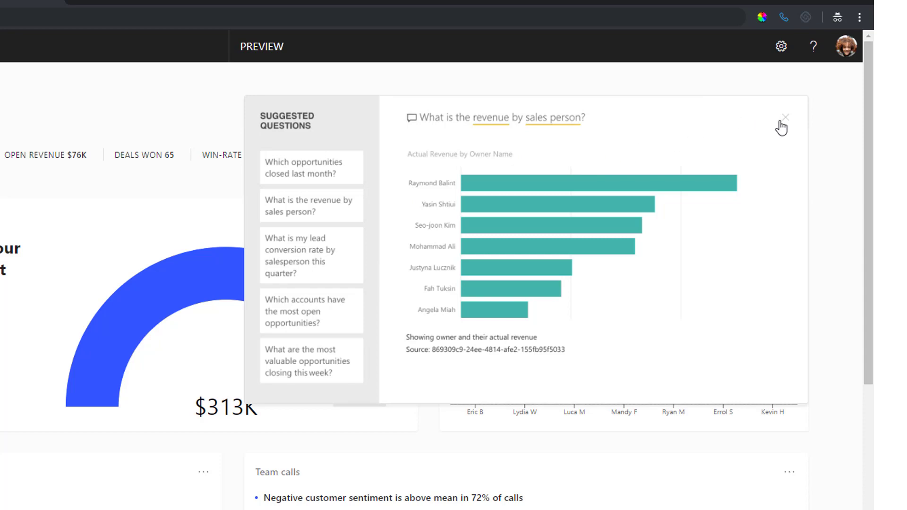
{"action": "left_click", "coordinate": [784, 118]}
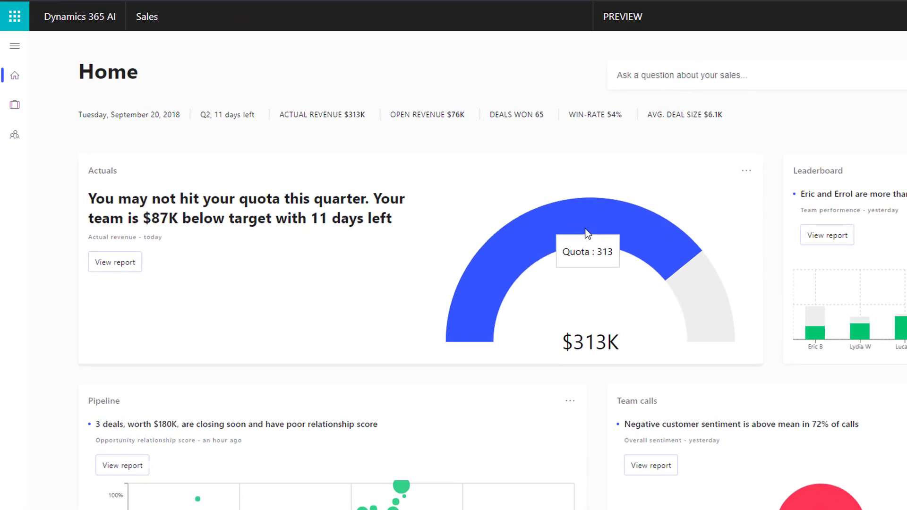
{"action": "mouse_move", "coordinate": [665, 285]}
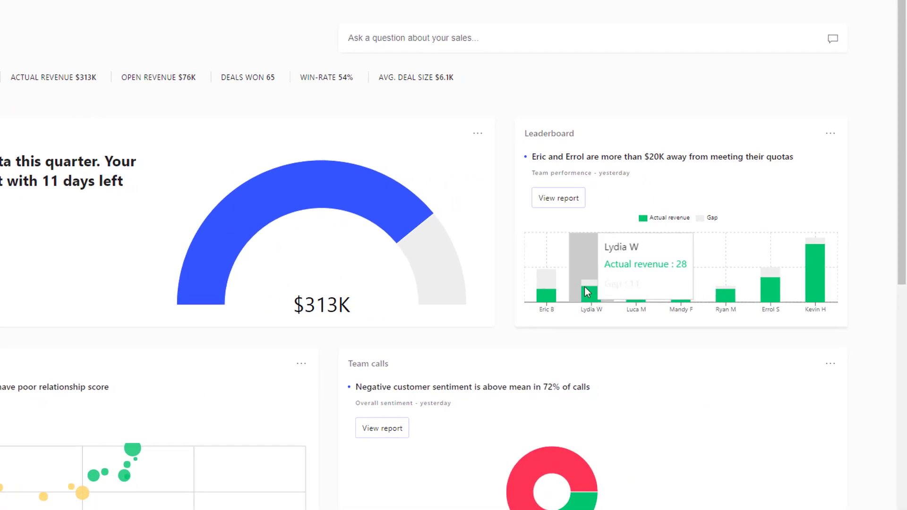
{"action": "mouse_move", "coordinate": [635, 298]}
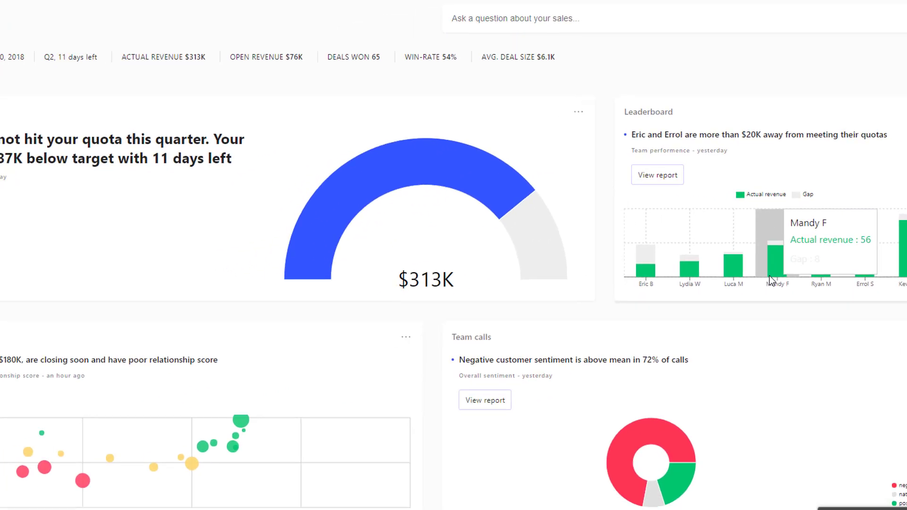
{"action": "scroll", "scroll_direction": "down", "scroll_amount": 3}
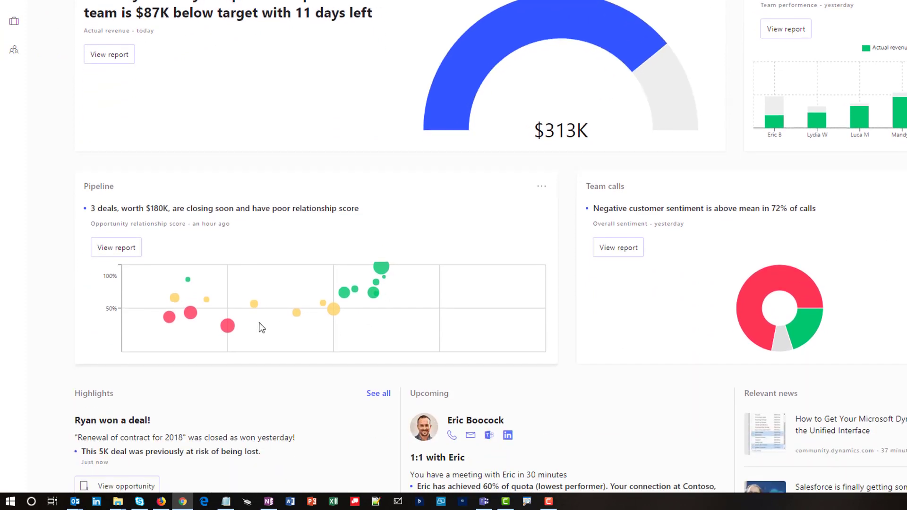
{"action": "mouse_move", "coordinate": [227, 325]}
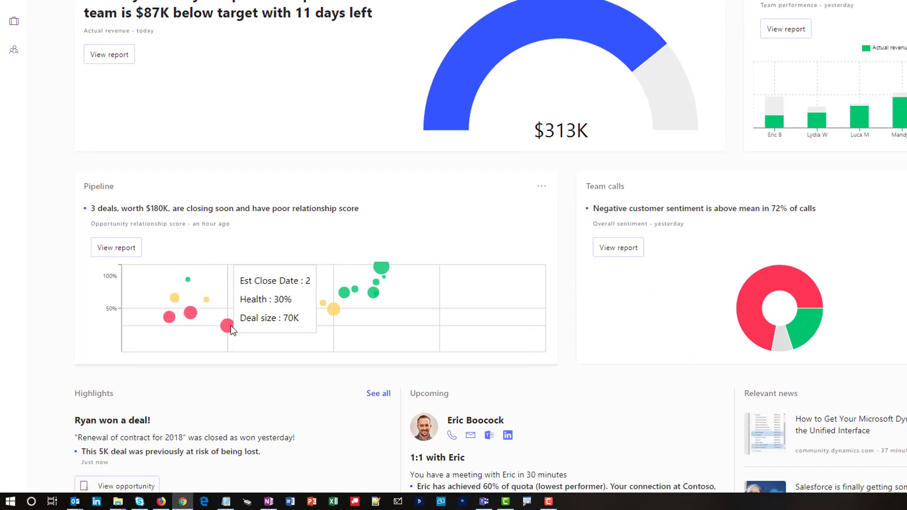
{"action": "mouse_move", "coordinate": [191, 314]}
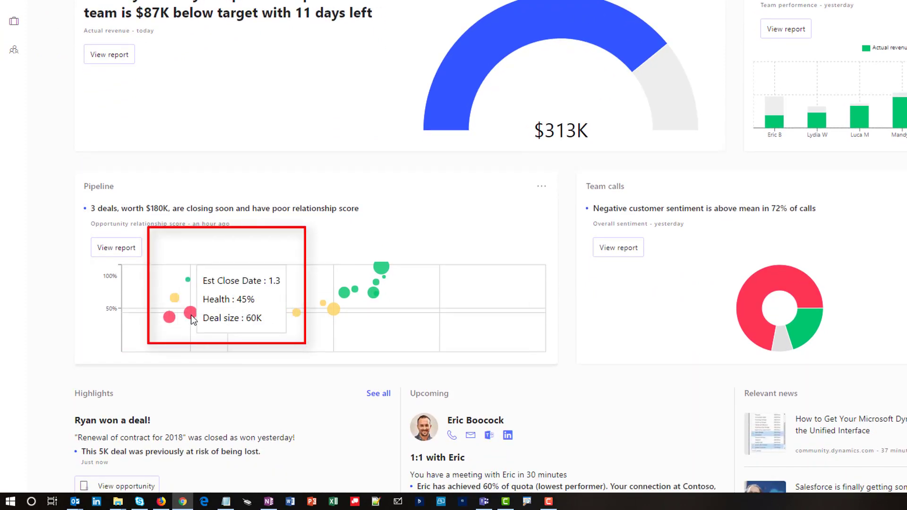
{"action": "mouse_move", "coordinate": [161, 317]}
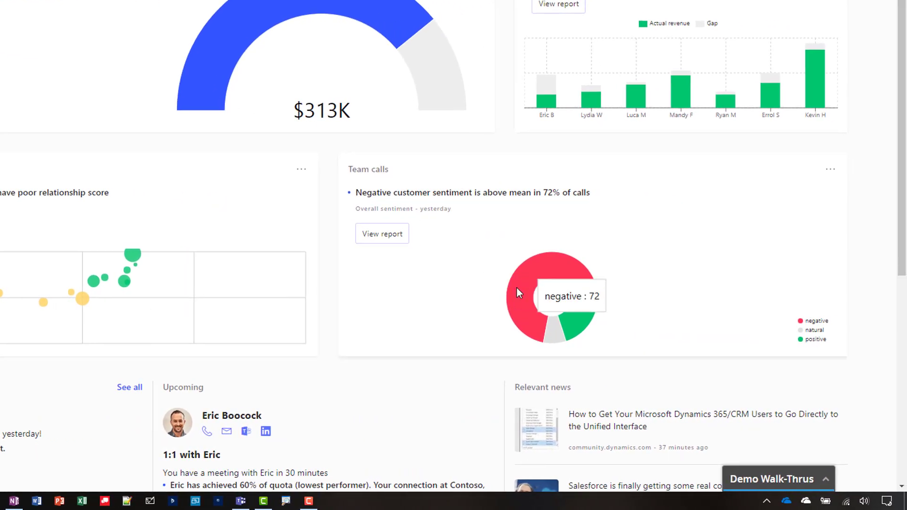
{"action": "mouse_move", "coordinate": [566, 322]}
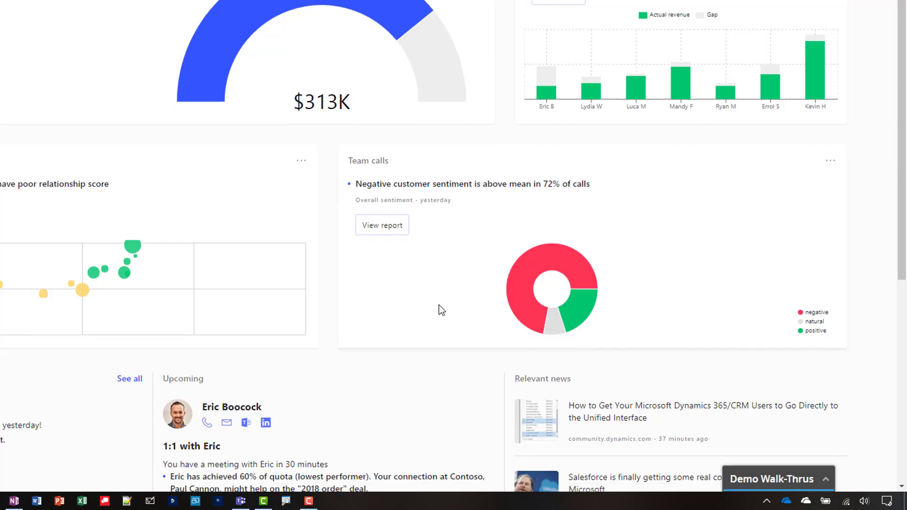
{"action": "scroll", "scroll_direction": "down", "scroll_amount": 3}
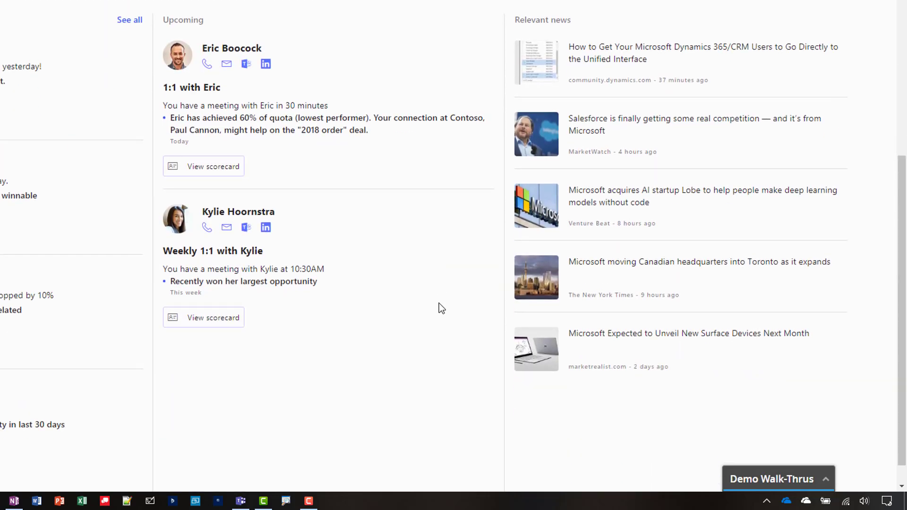
{"action": "scroll", "scroll_direction": "up", "scroll_amount": 3}
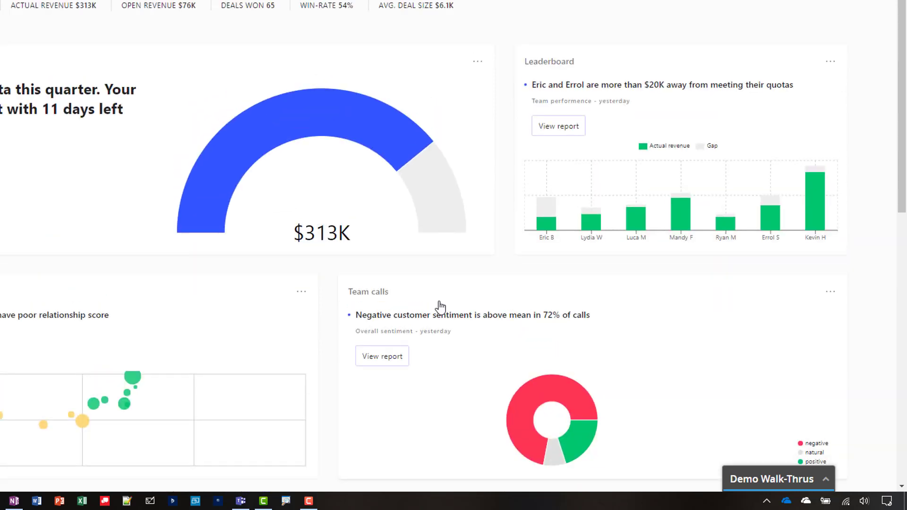
{"action": "mouse_move", "coordinate": [428, 191]}
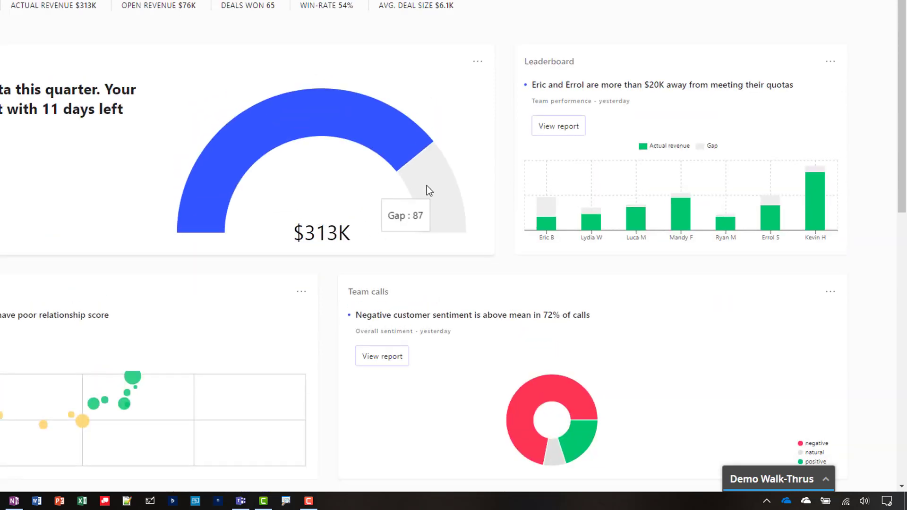
{"action": "scroll", "scroll_direction": "up", "scroll_amount": 3}
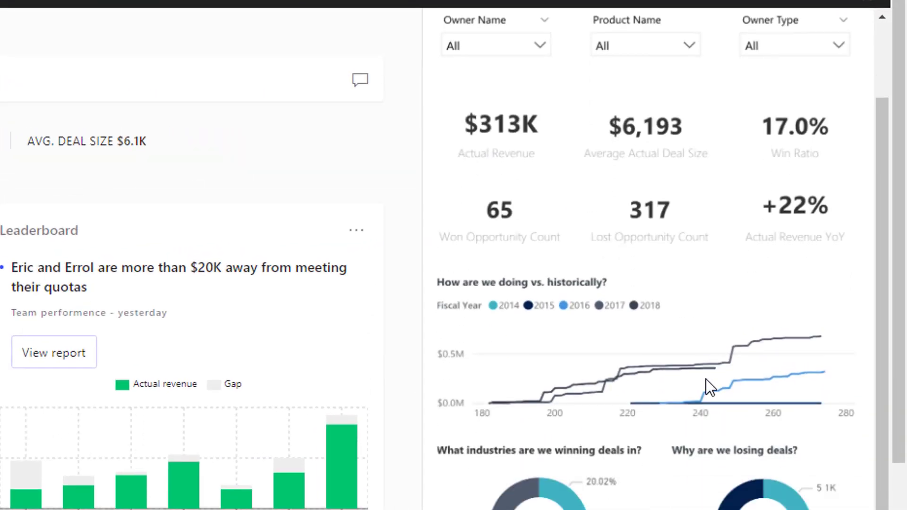
Step: Scroll down the Actuals report panel to the revenue source map
{"action": "scroll", "scroll_direction": "down", "scroll_amount": 3}
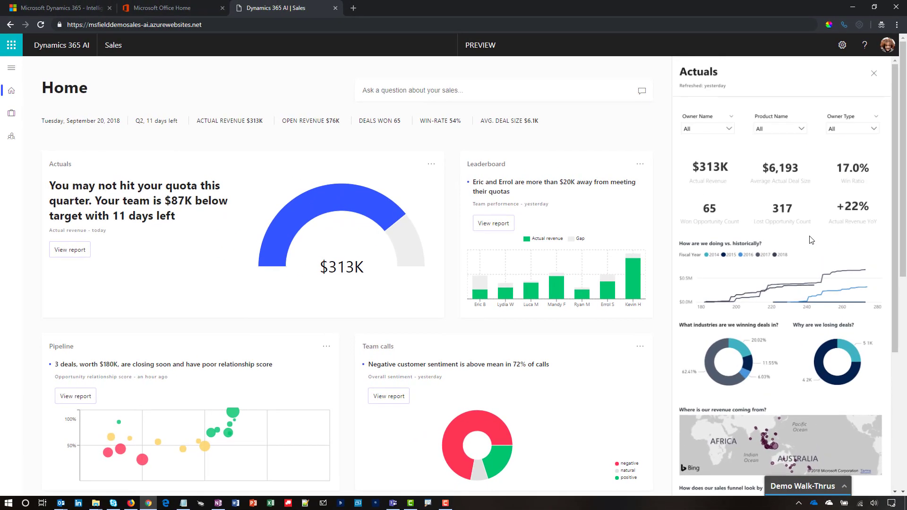
{"action": "mouse_move", "coordinate": [13, 124]}
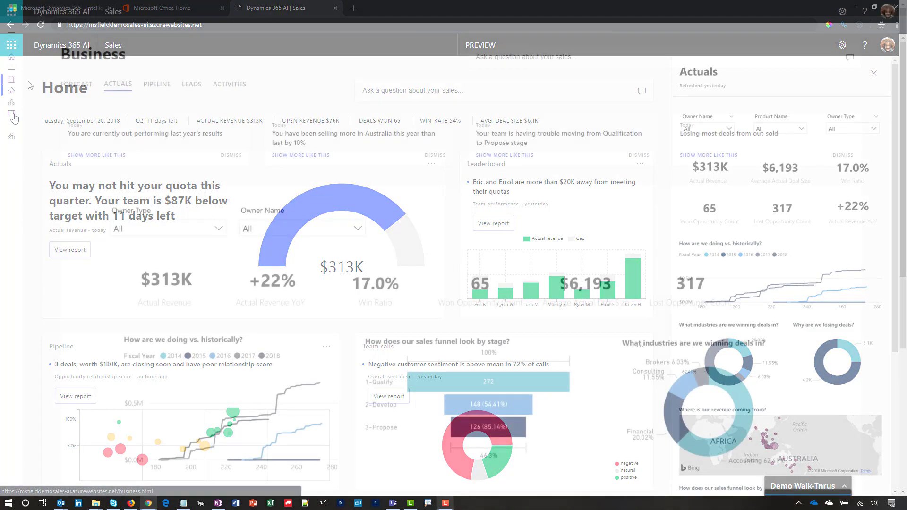
Step: Open Business insights and scroll through the Actuals revenue and funnel charts
{"action": "left_click", "coordinate": [873, 73]}
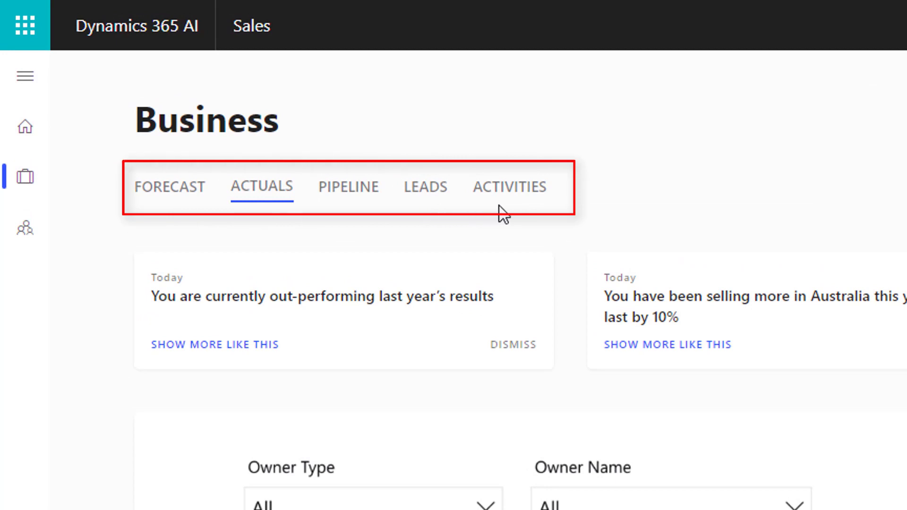
{"action": "mouse_move", "coordinate": [449, 269]}
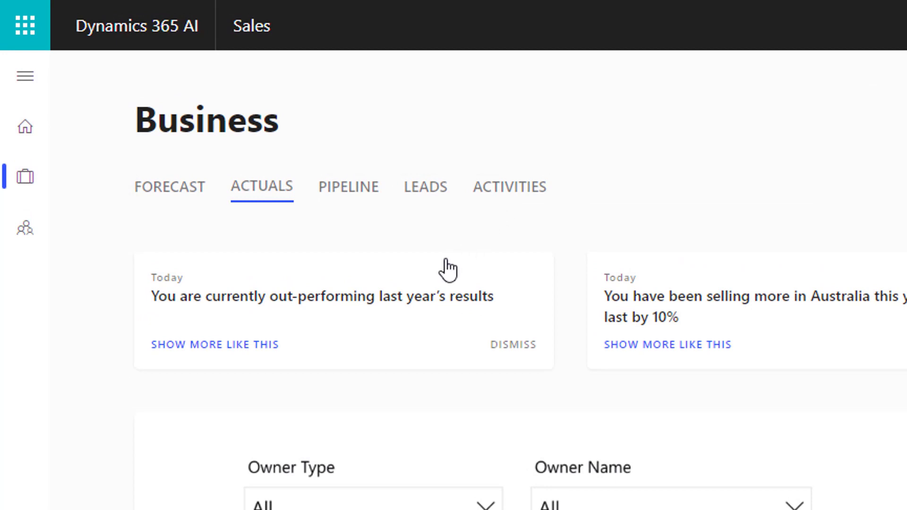
{"action": "mouse_move", "coordinate": [399, 329]}
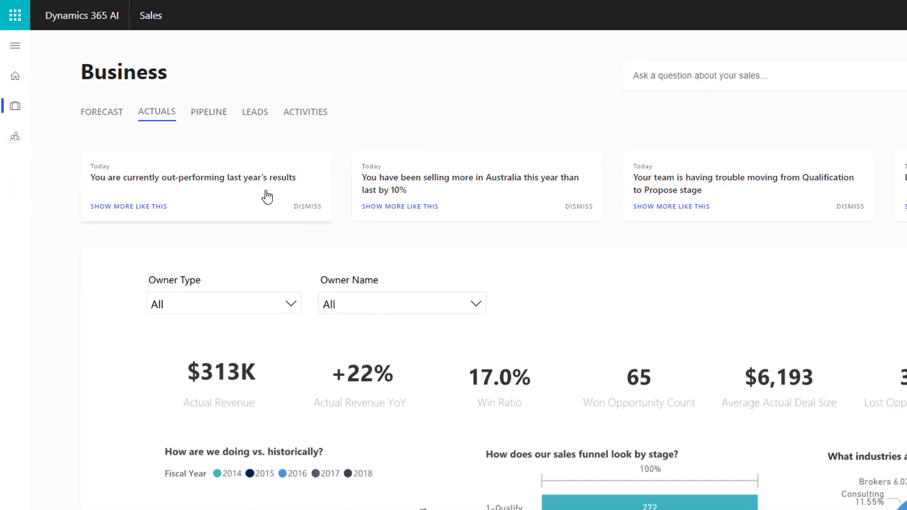
{"action": "mouse_move", "coordinate": [436, 198]}
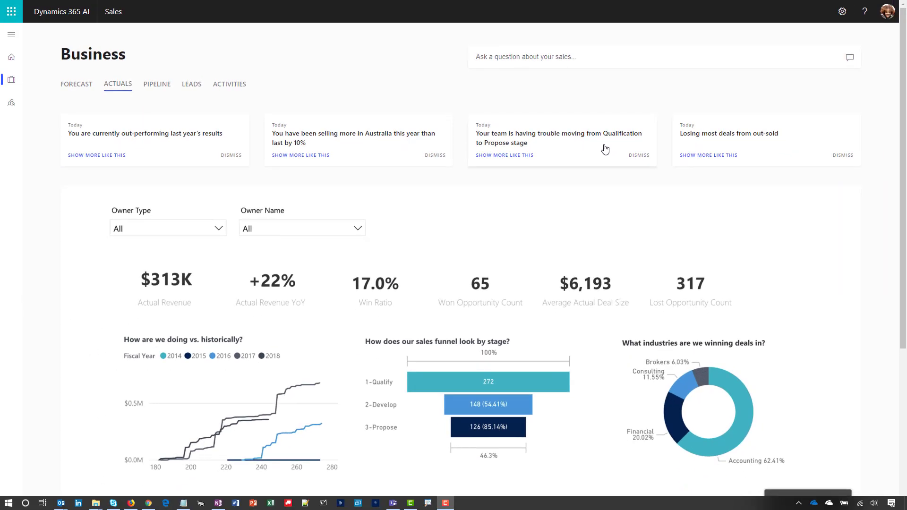
{"action": "scroll", "scroll_direction": "down", "scroll_amount": 3}
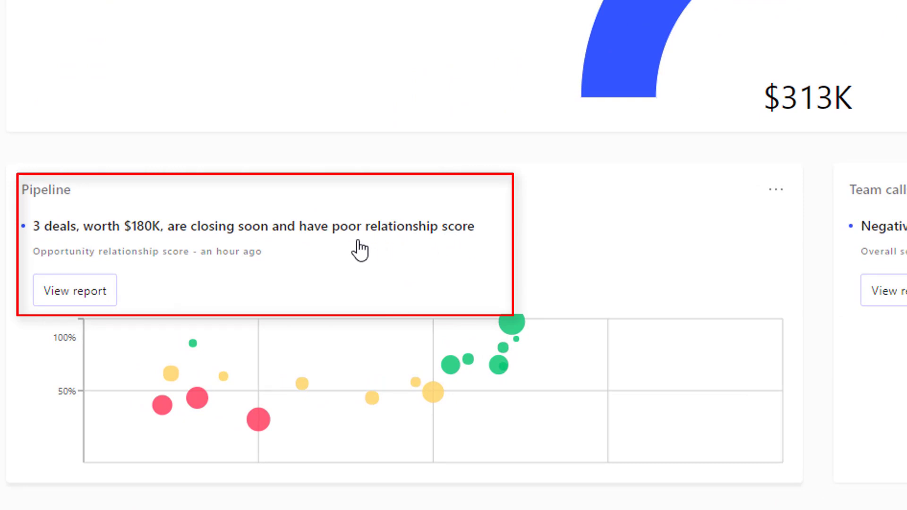
{"action": "mouse_move", "coordinate": [164, 405]}
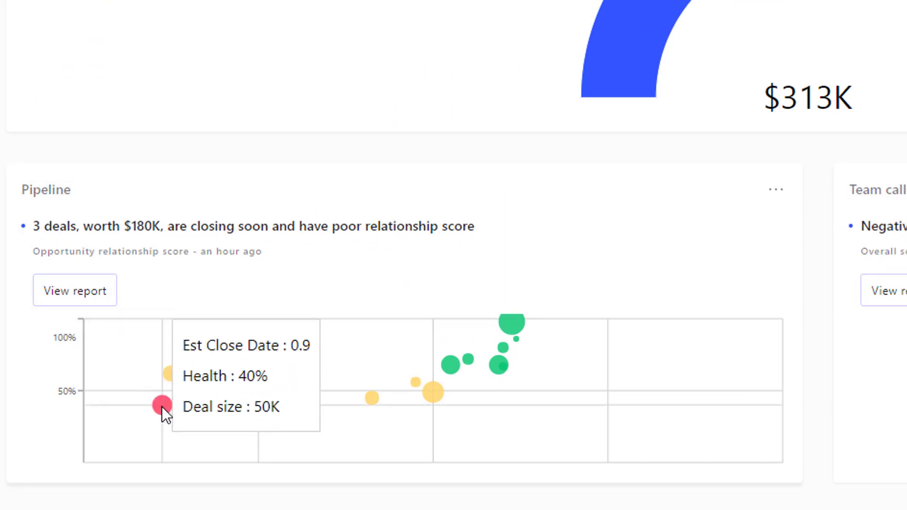
{"action": "mouse_move", "coordinate": [203, 412]}
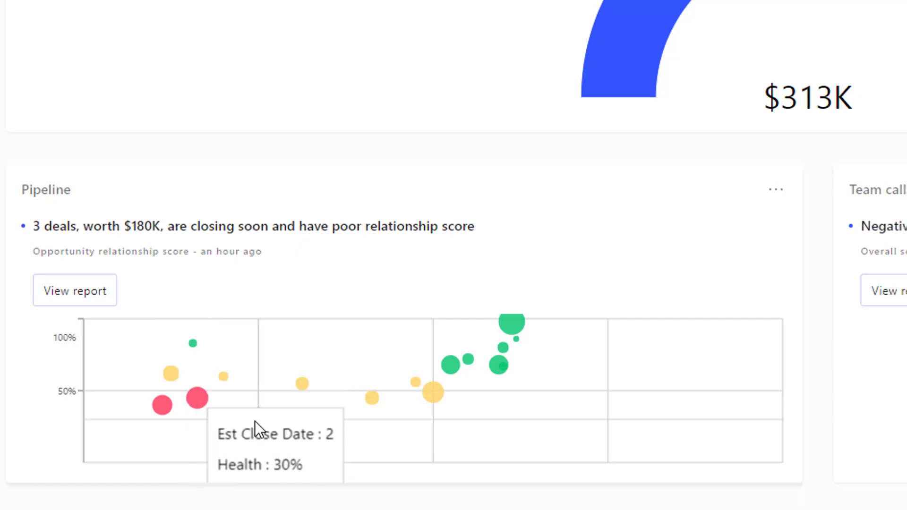
{"action": "mouse_move", "coordinate": [258, 419]}
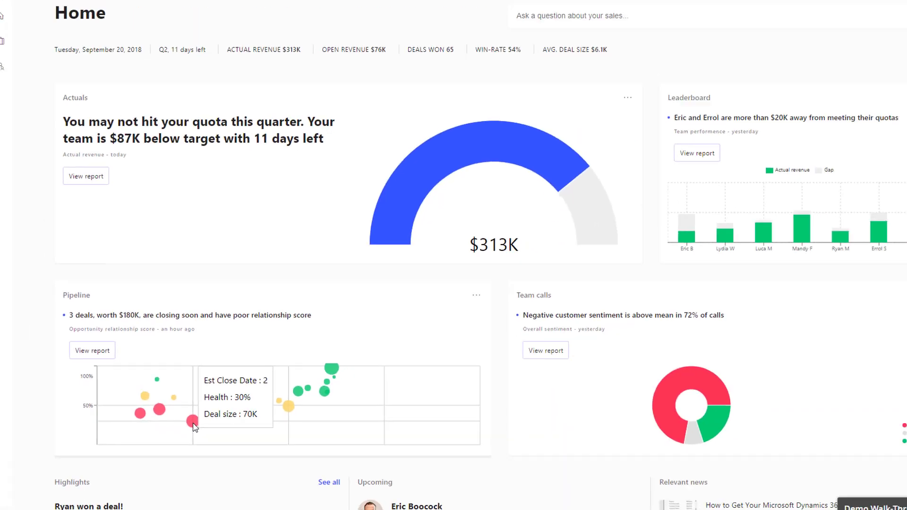
Step: Scroll down Home past pipeline deal health to the upcoming 1:1 with Eric
{"action": "scroll", "scroll_direction": "down", "scroll_amount": 3}
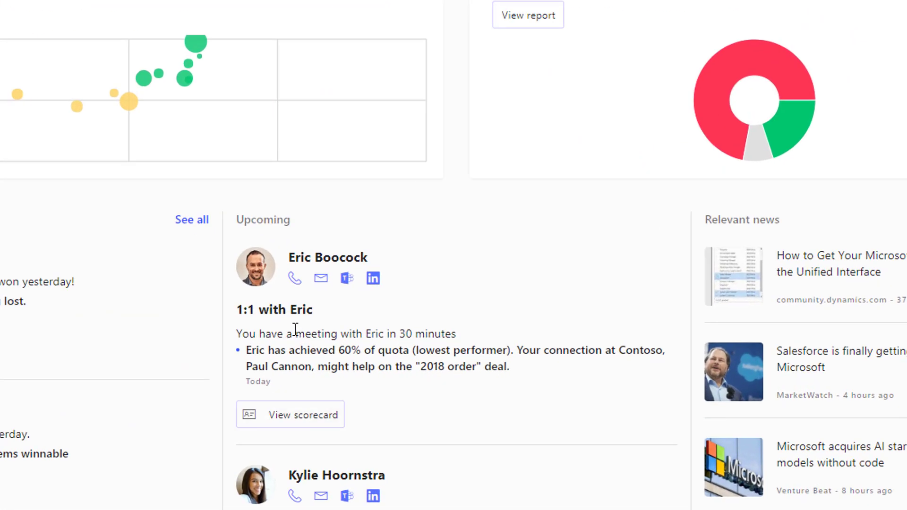
{"action": "mouse_move", "coordinate": [425, 335]}
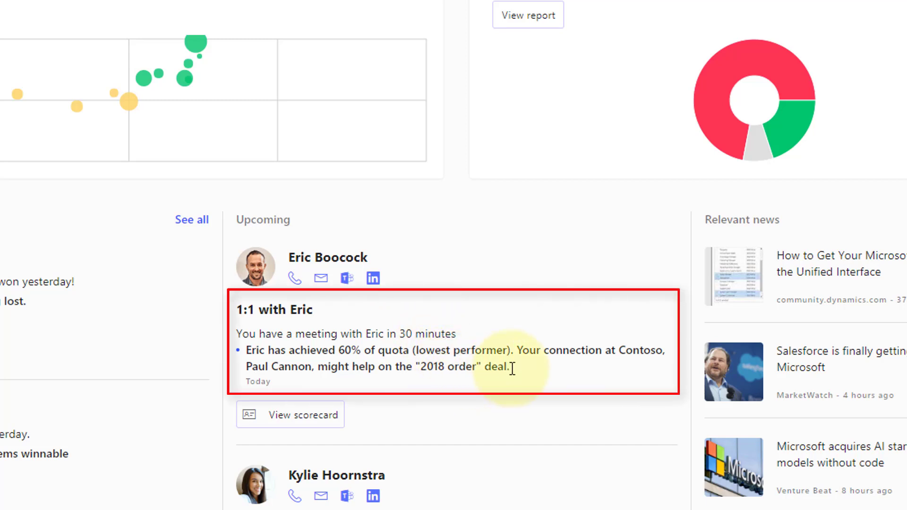
{"action": "mouse_move", "coordinate": [483, 383]}
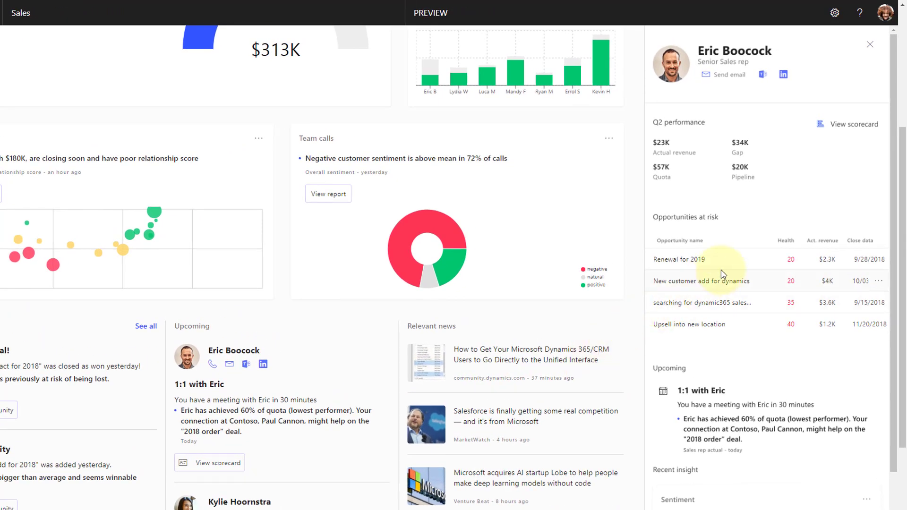
{"action": "mouse_move", "coordinate": [733, 265]}
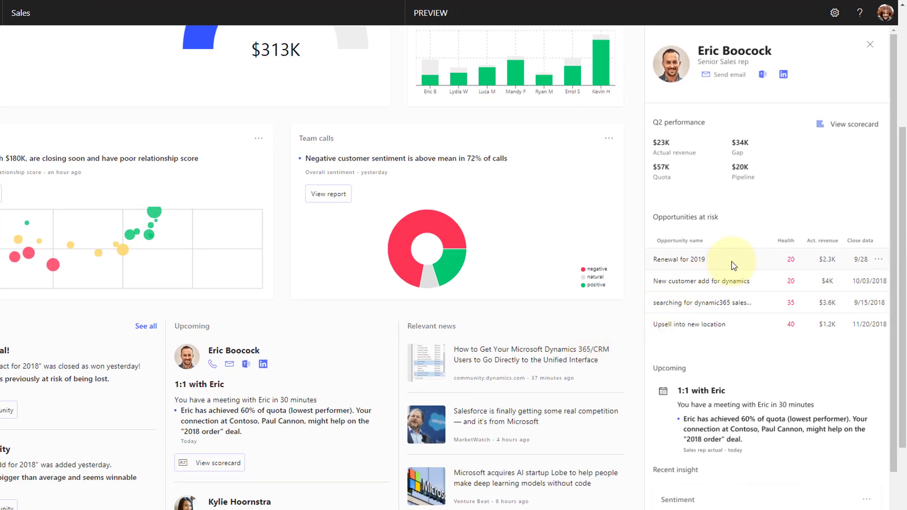
{"action": "mouse_move", "coordinate": [742, 264]}
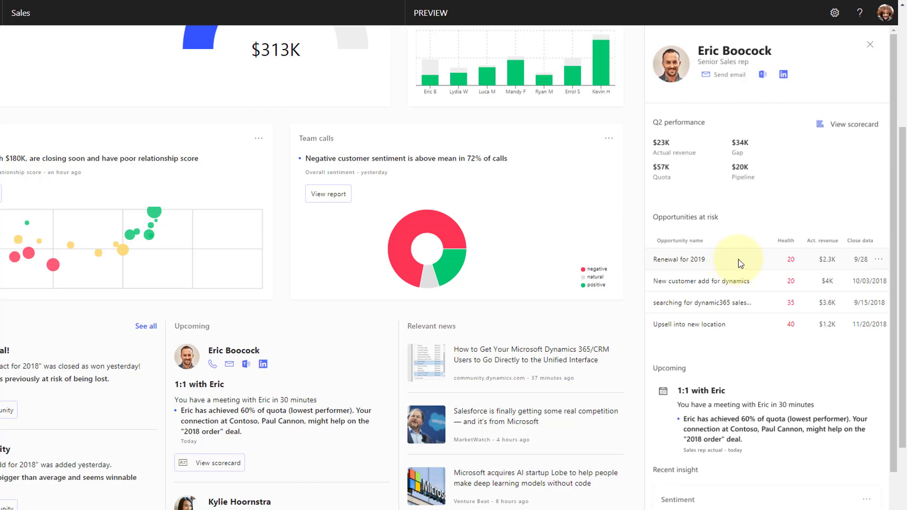
Step: Show the action menu for the at-risk 'Renewal for 2019' opportunity
{"action": "left_click", "coordinate": [878, 259]}
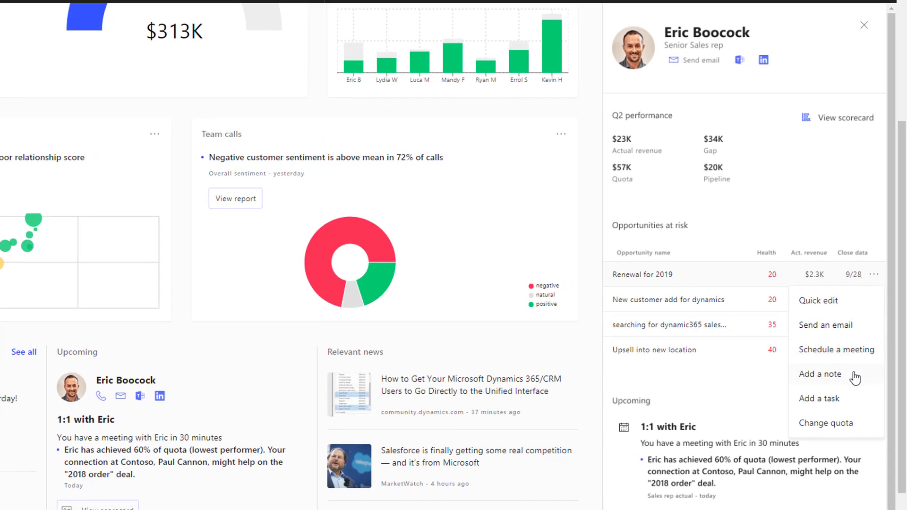
Step: Note 'I might be able to introduce you to Paul. Let's discuss…' and close the rep panel
{"action": "left_click", "coordinate": [820, 374]}
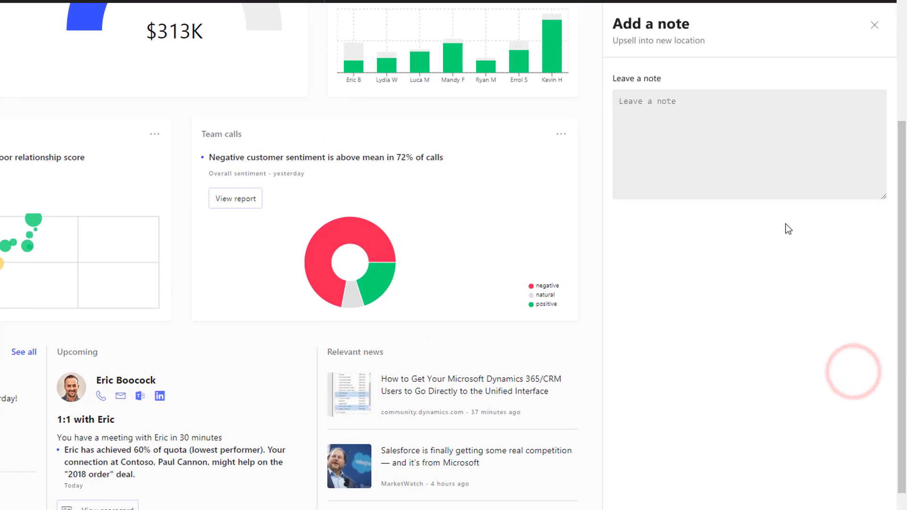
{"action": "type", "text": "I might be a"}
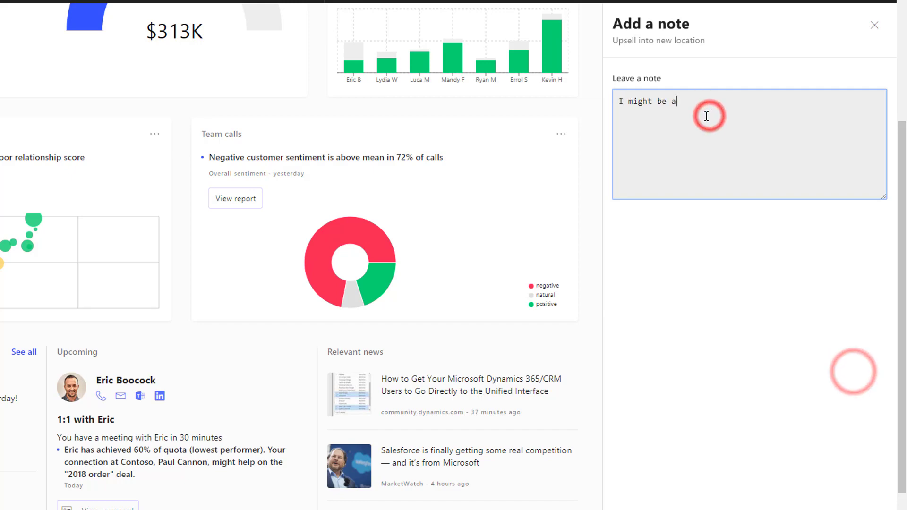
{"action": "type", "text": "ble to introduce you to Paul. Let's discuss o"}
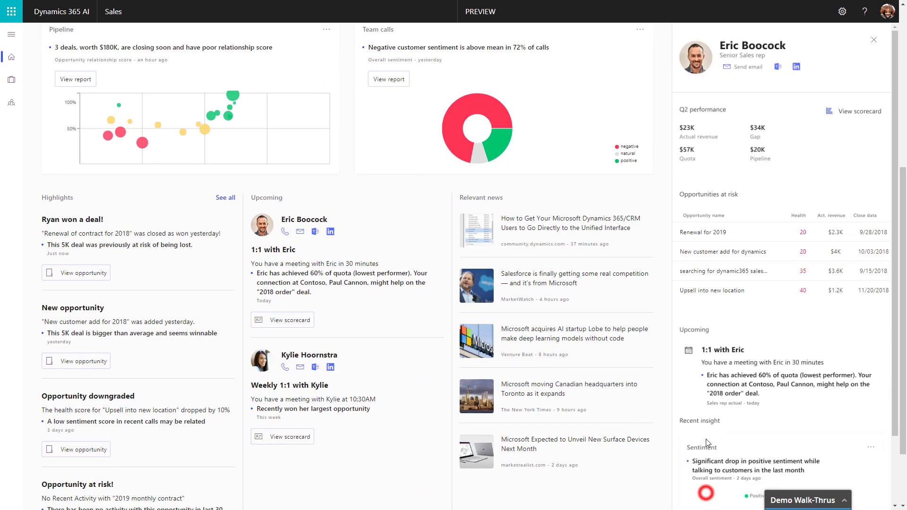
{"action": "mouse_move", "coordinate": [804, 170]}
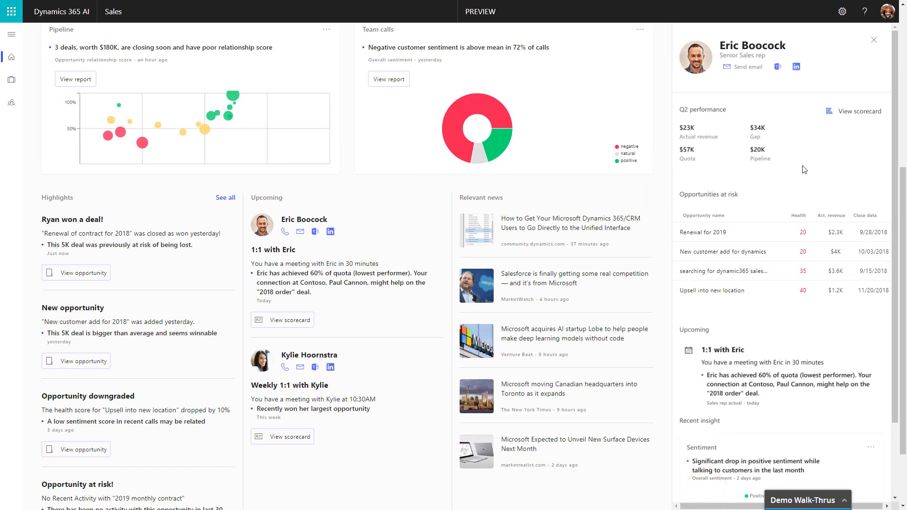
{"action": "left_click", "coordinate": [874, 40]}
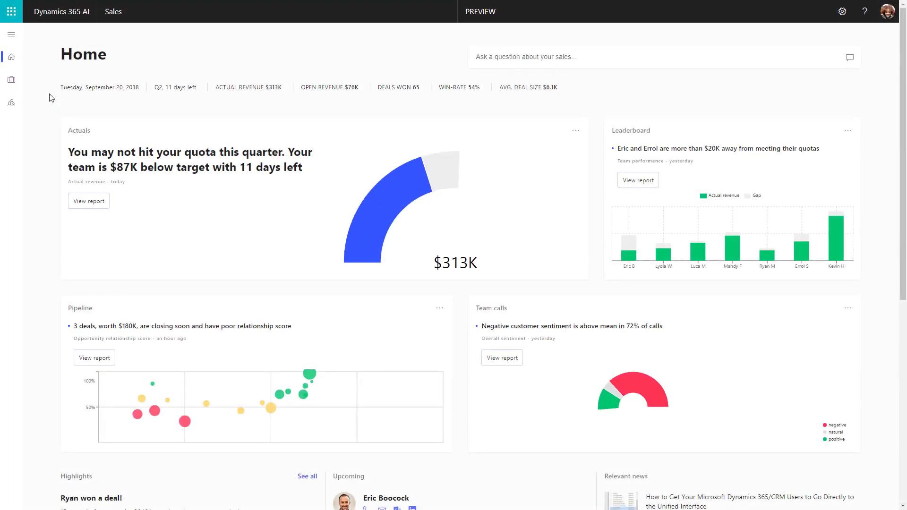